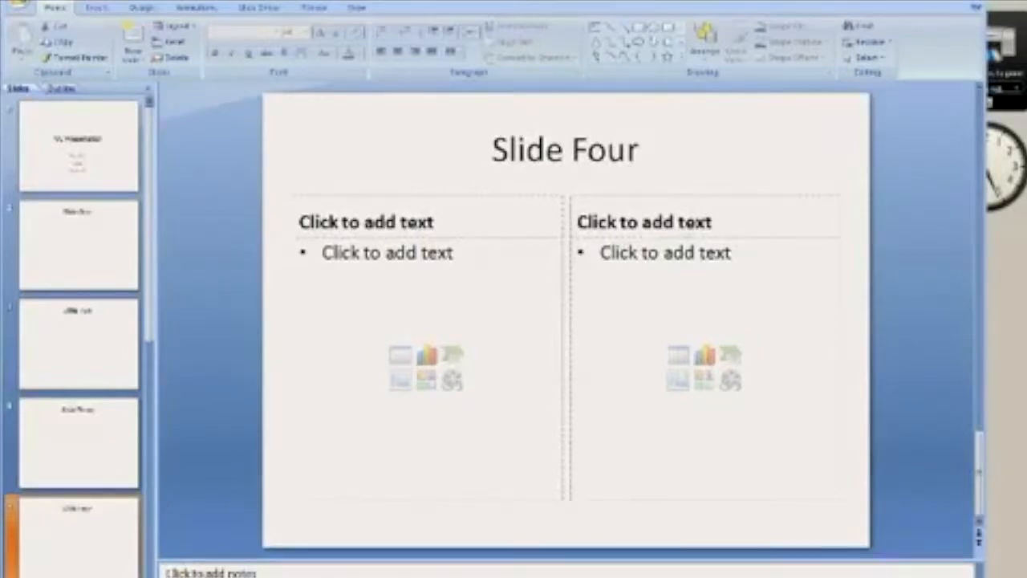
Select the 'My Presentation' title slide and show the Design tab's Themes gallery.
{"action": "left_click", "coordinate": [78, 146]}
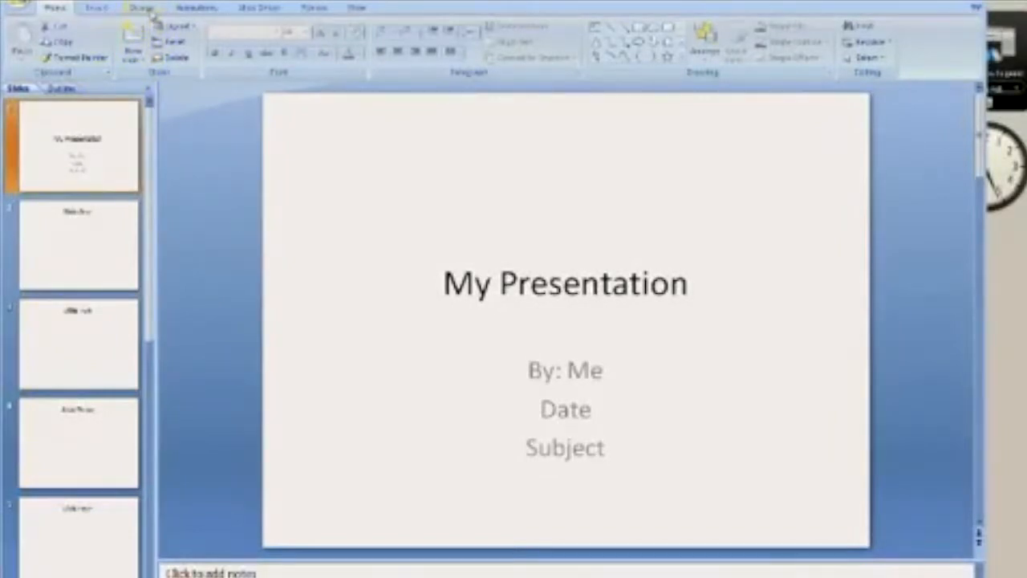
{"action": "left_click", "coordinate": [140, 7]}
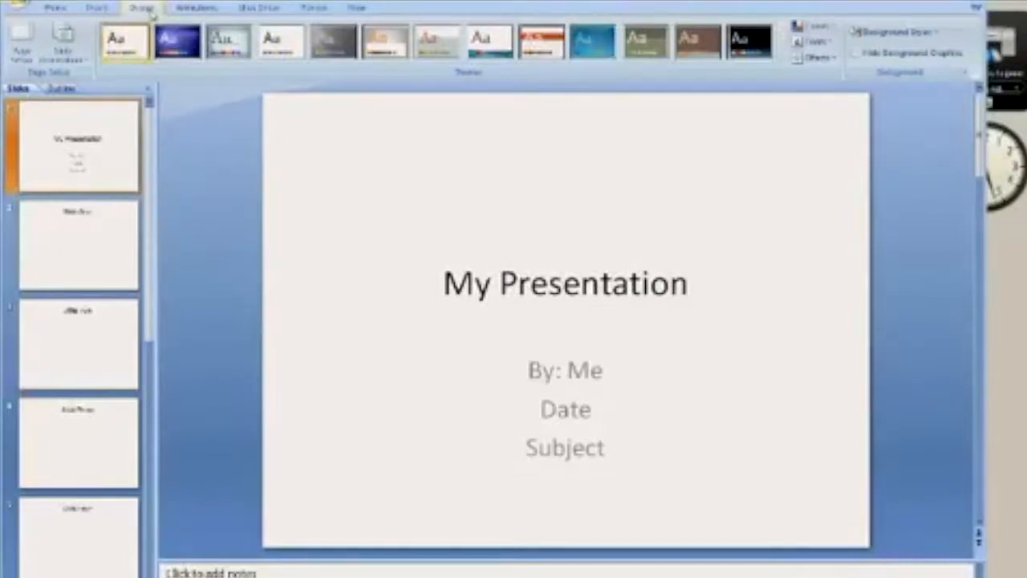
Apply the blue wave, pale green framed, dark grey gold-title and another theme in turn.
{"action": "left_click", "coordinate": [176, 42]}
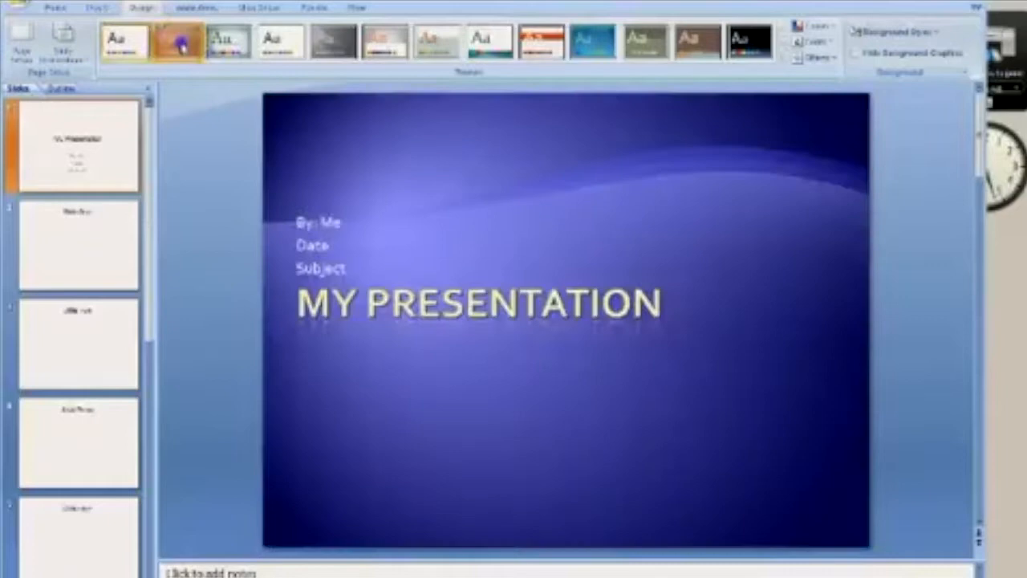
{"action": "left_click", "coordinate": [175, 41]}
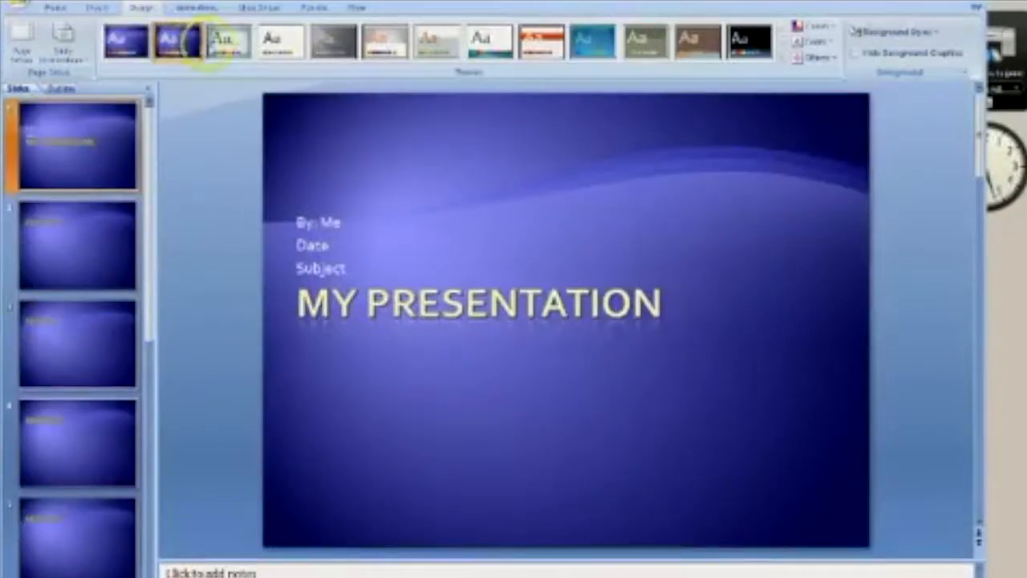
{"action": "left_click", "coordinate": [227, 42]}
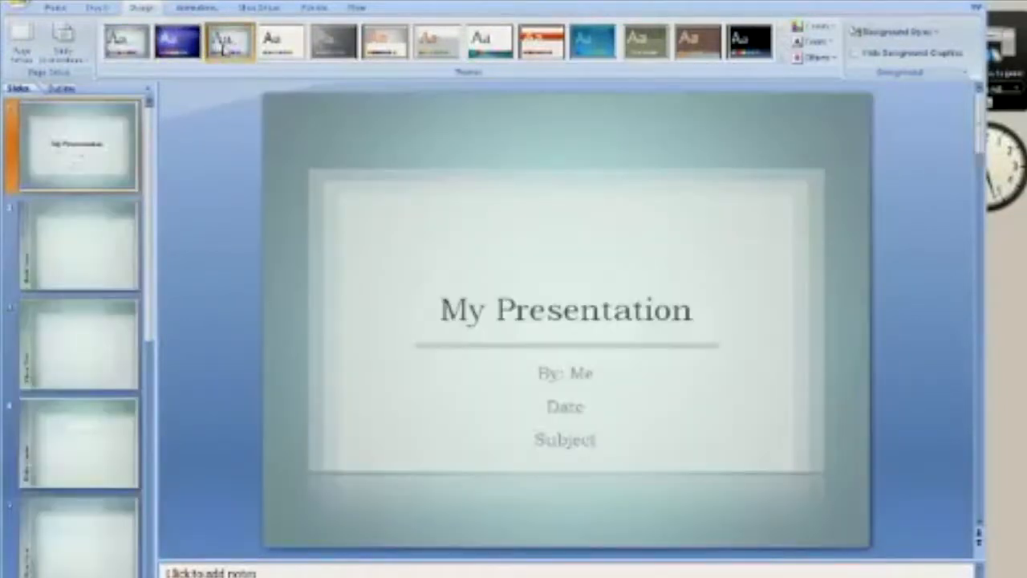
{"action": "left_click", "coordinate": [281, 42]}
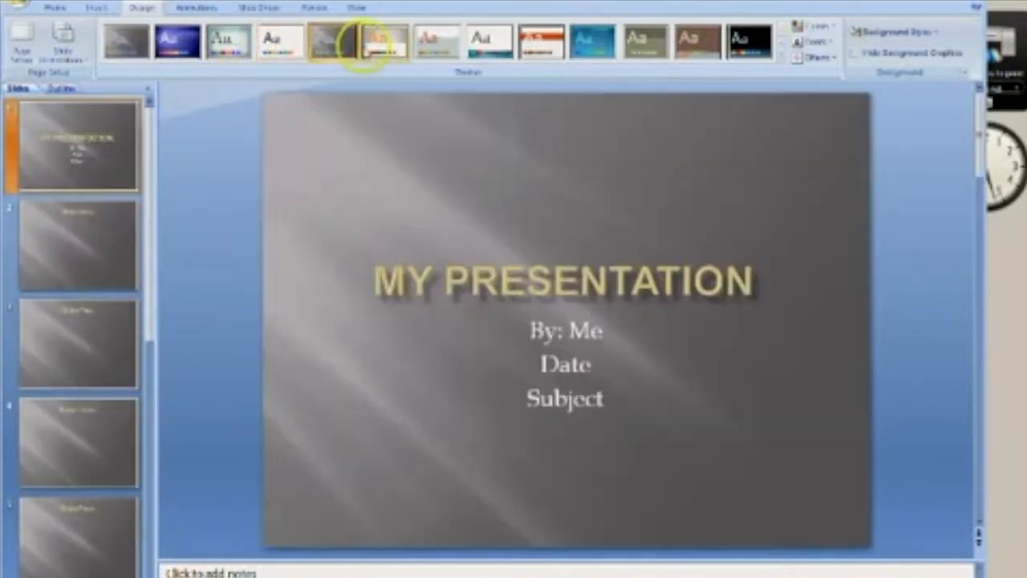
{"action": "left_click", "coordinate": [384, 42]}
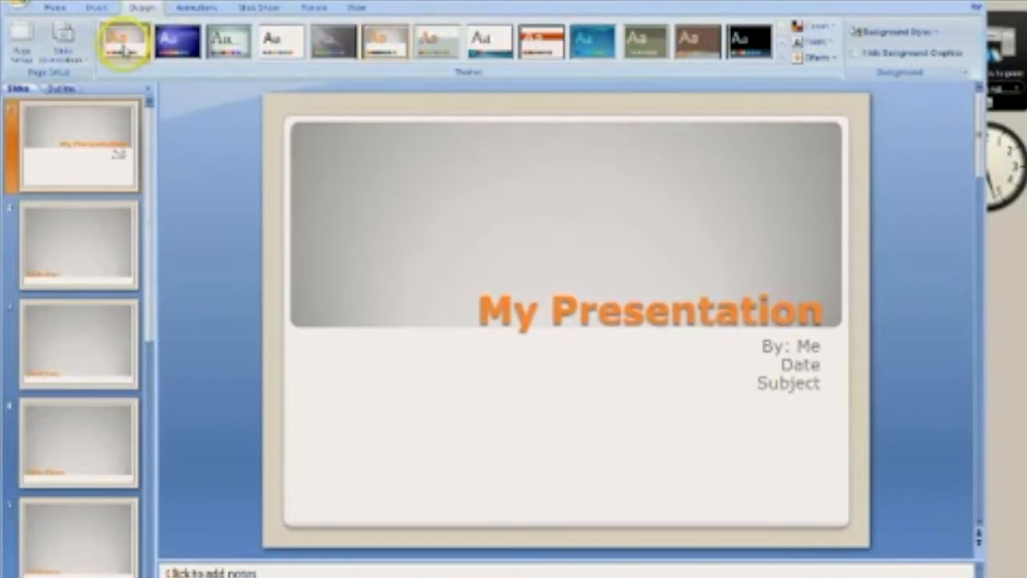
Reapply the blue wave theme to all five slides, replacing the grey-and-orange design.
{"action": "left_click", "coordinate": [177, 42]}
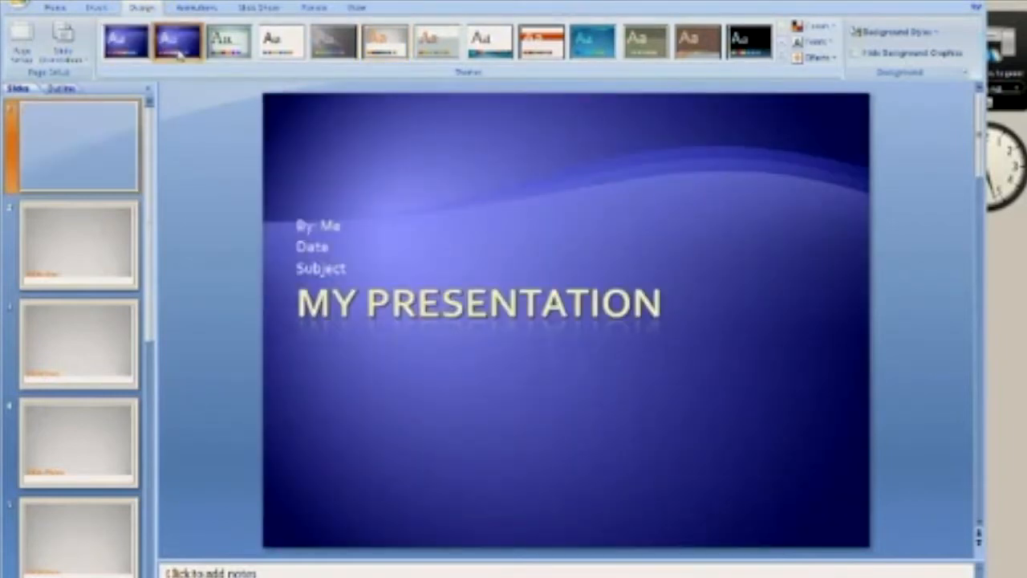
{"action": "left_click", "coordinate": [178, 42]}
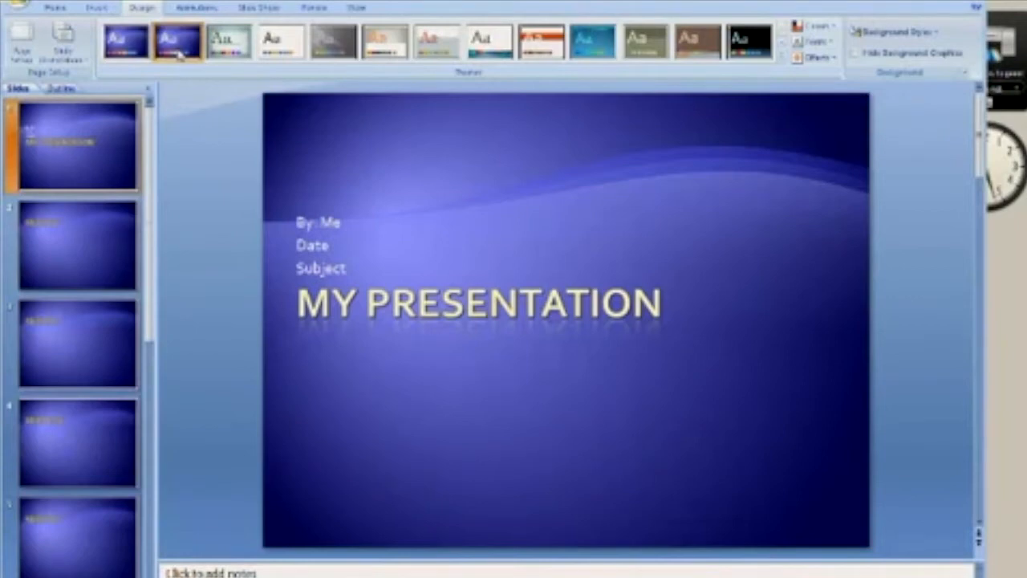